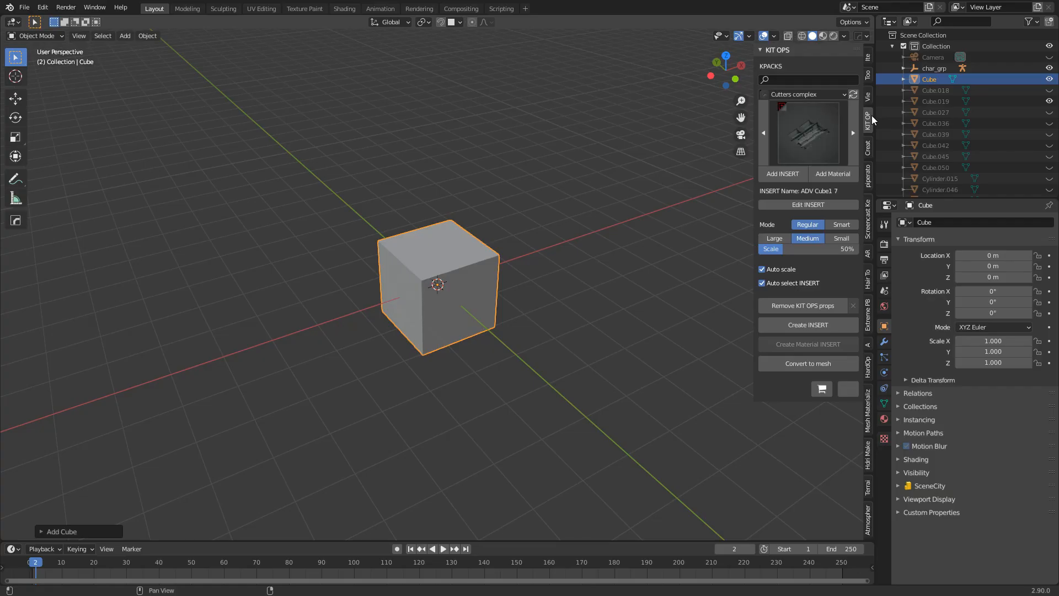
# Step: Switch the KIT OPS kit pack to Objects tech and select the F Bigtwistknob insert
pyautogui.click(804, 94)
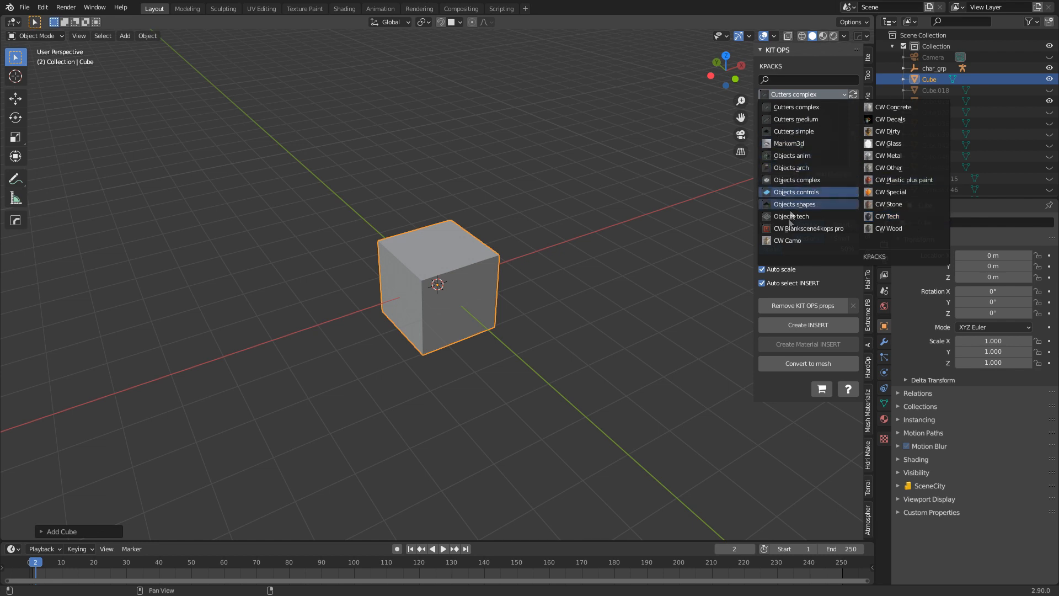
pyautogui.click(791, 216)
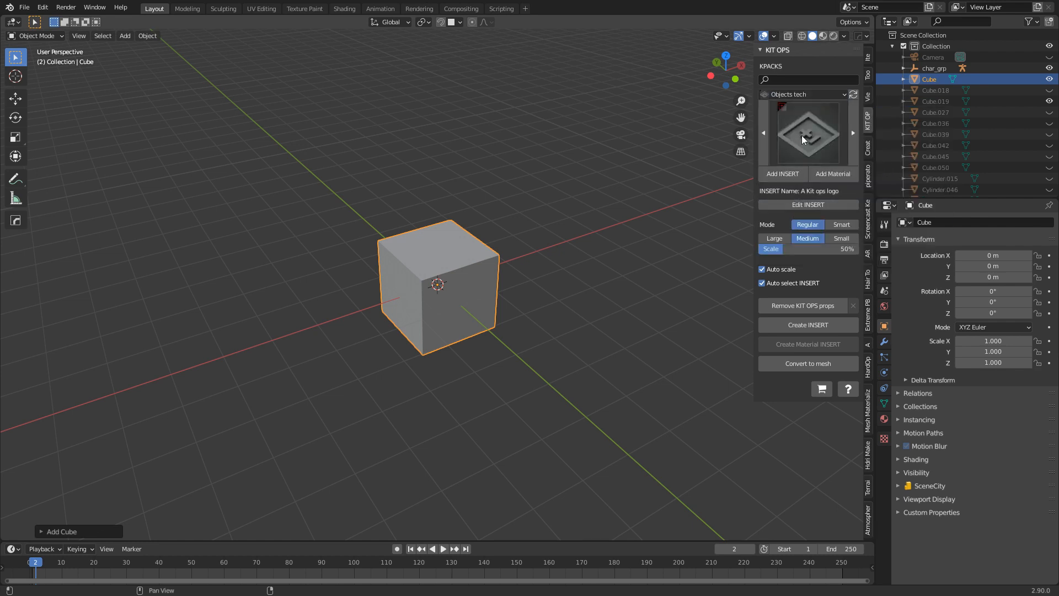
pyautogui.click(807, 132)
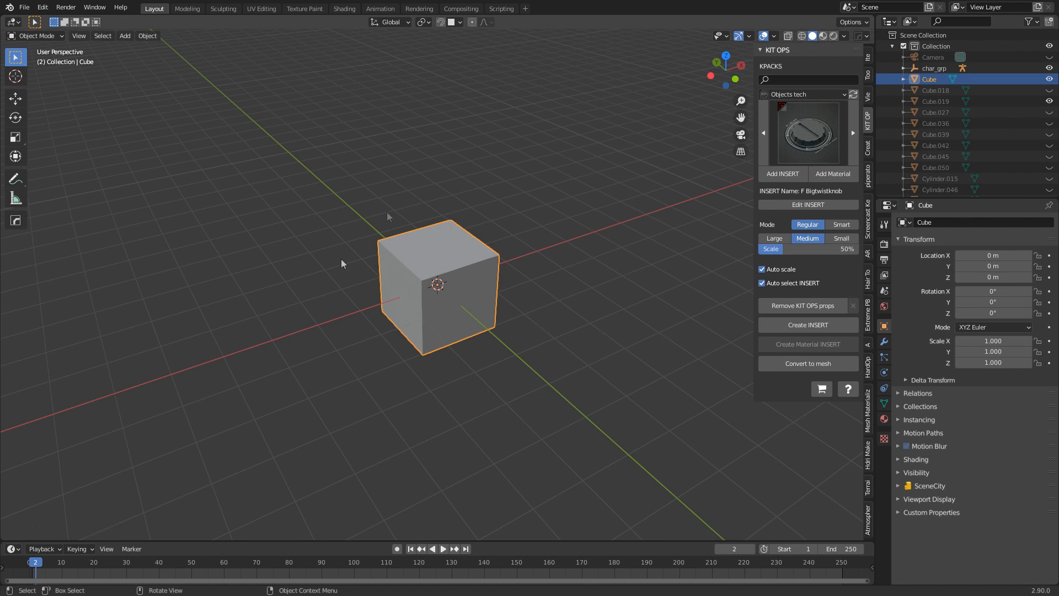
# Step: Cut the Bigtwistknob insert into the cube with auto smooth, then reopen the Objects tech gallery
pyautogui.click(807, 325)
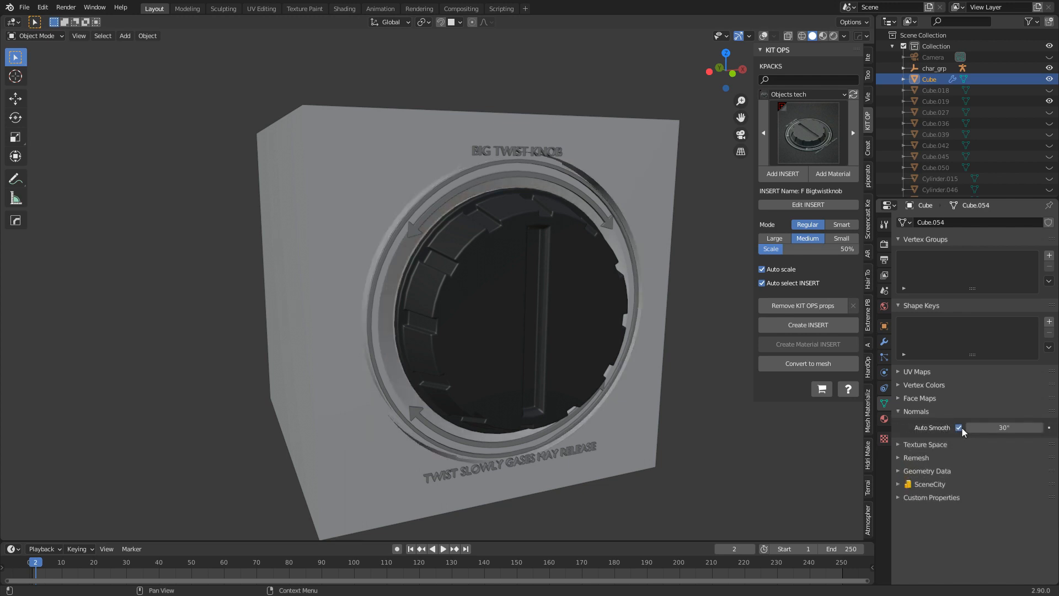
pyautogui.click(806, 131)
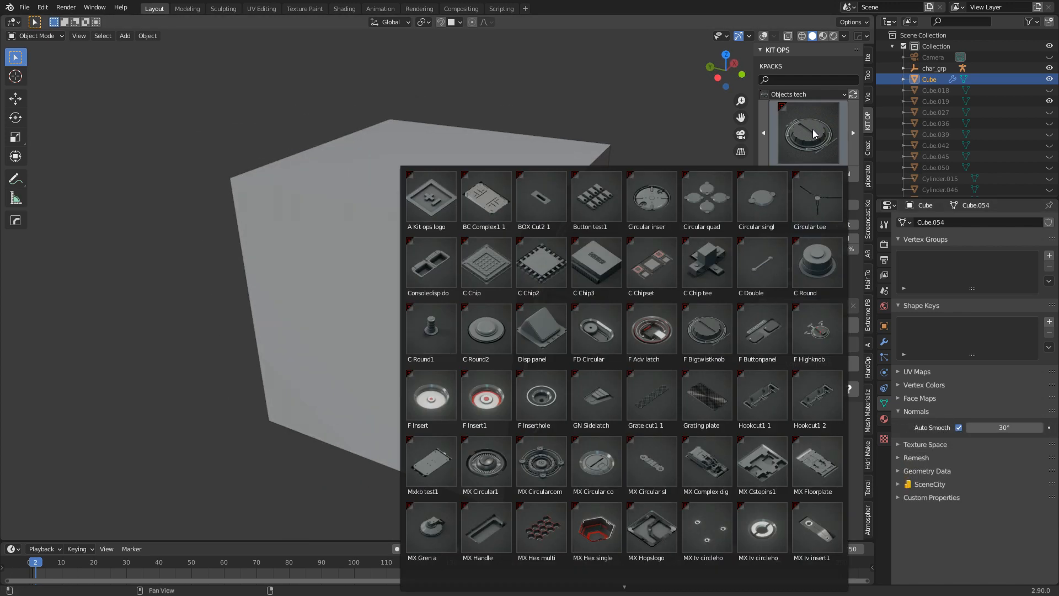
# Step: Pick MX Cstepins1 from the gallery and place it on the cube's top face
pyautogui.click(757, 395)
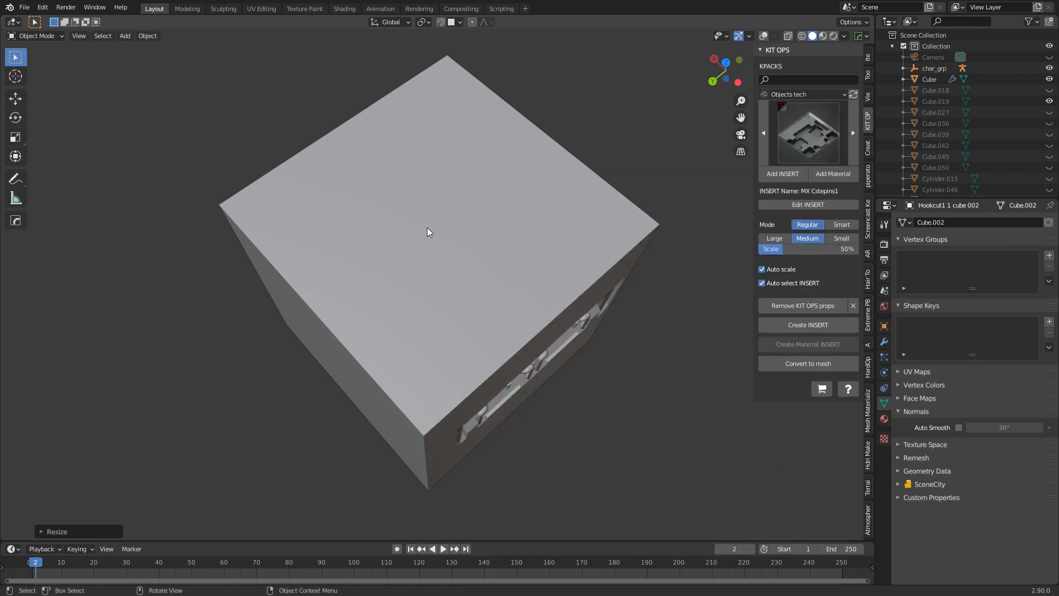
pyautogui.click(781, 174)
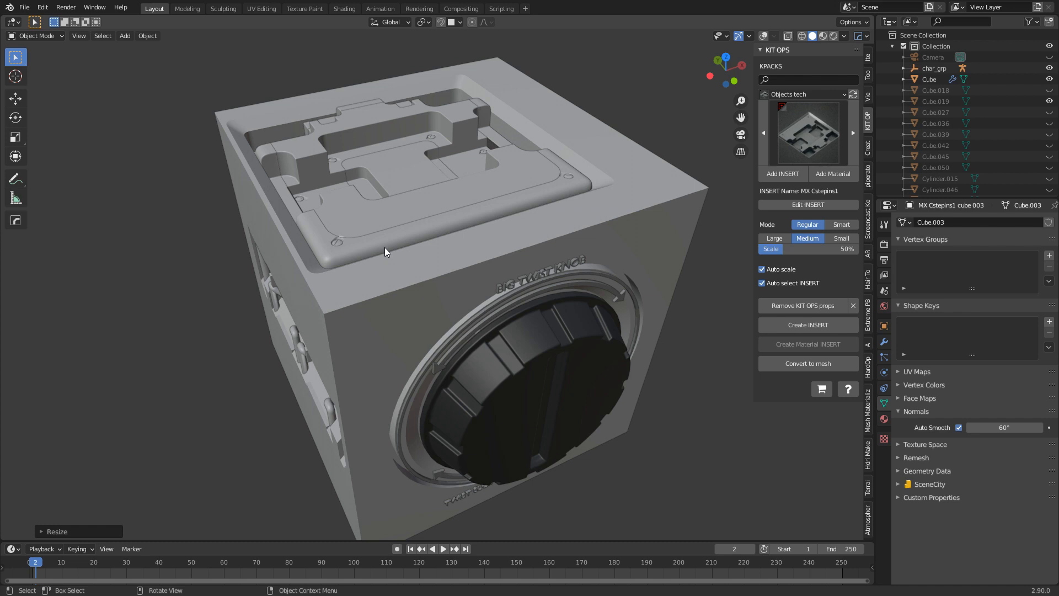
pyautogui.scroll(-3)
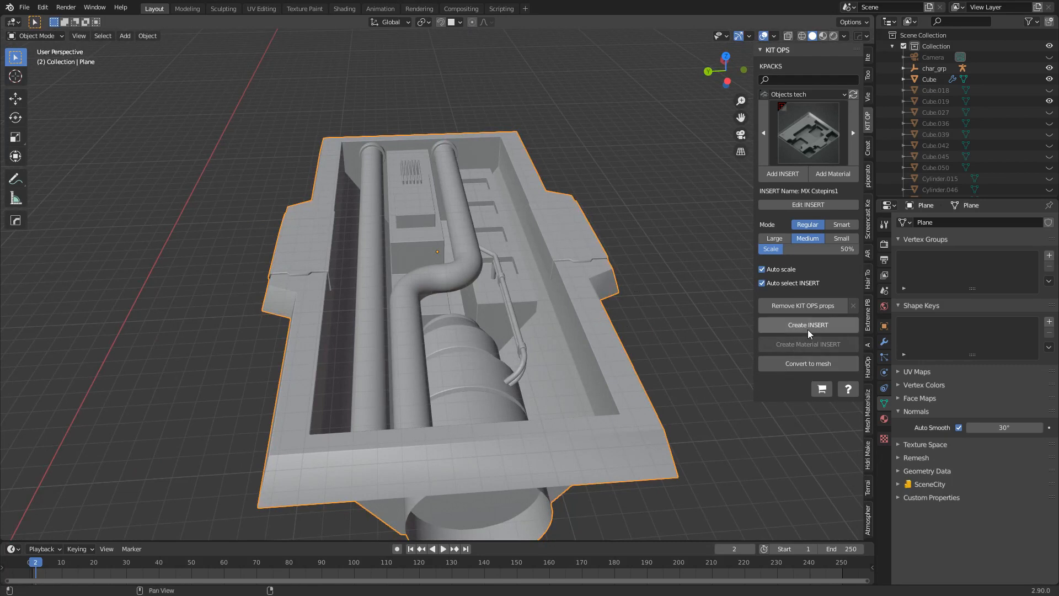
# Step: Send the selected pipe model into the KITOPS FACTORY scene with Create INSERT
pyautogui.click(808, 324)
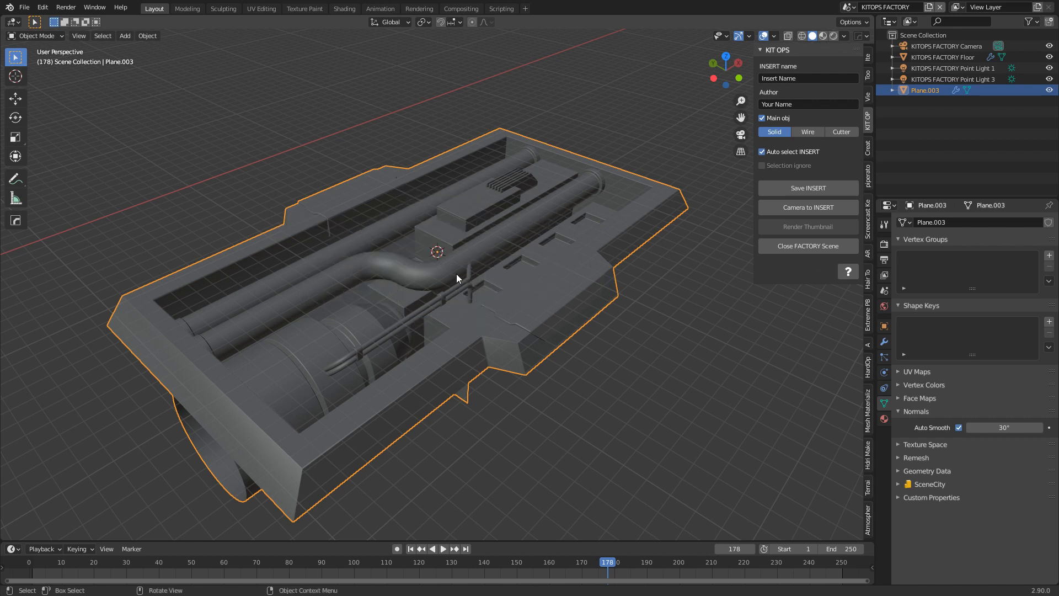
# Step: Add a cube mesh and stretch it to span the pipe model's full length and depth
pyautogui.click(124, 36)
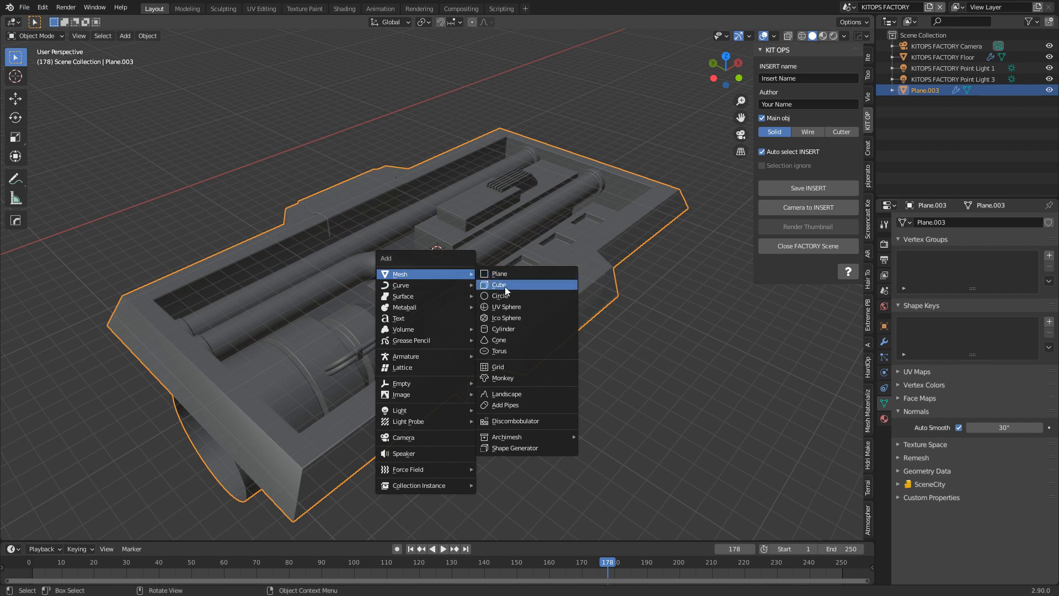
pyautogui.click(500, 284)
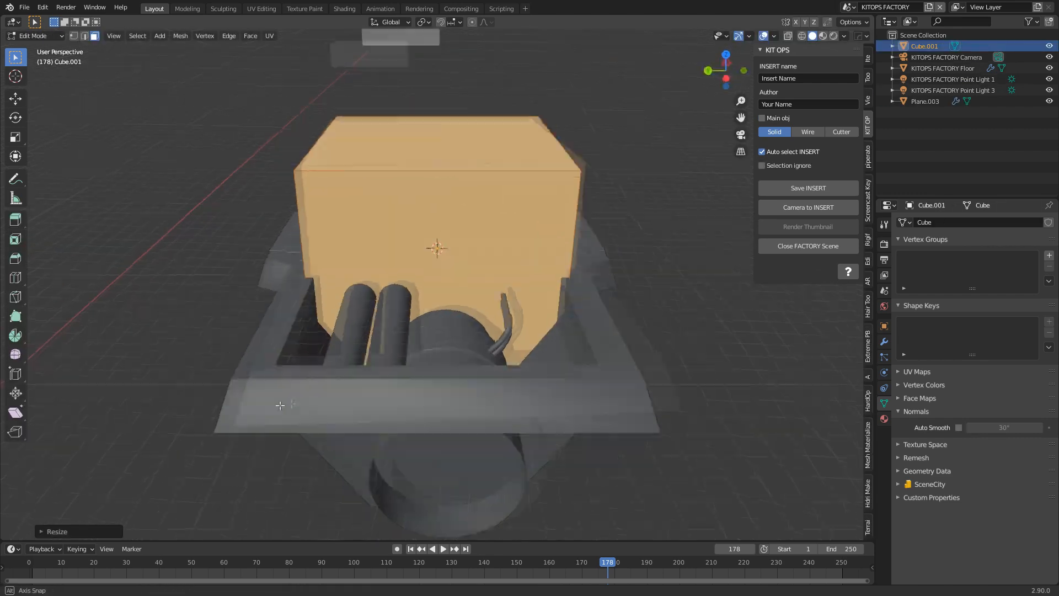
pyautogui.moveTo(436, 270); pyautogui.dragTo(722, 375)
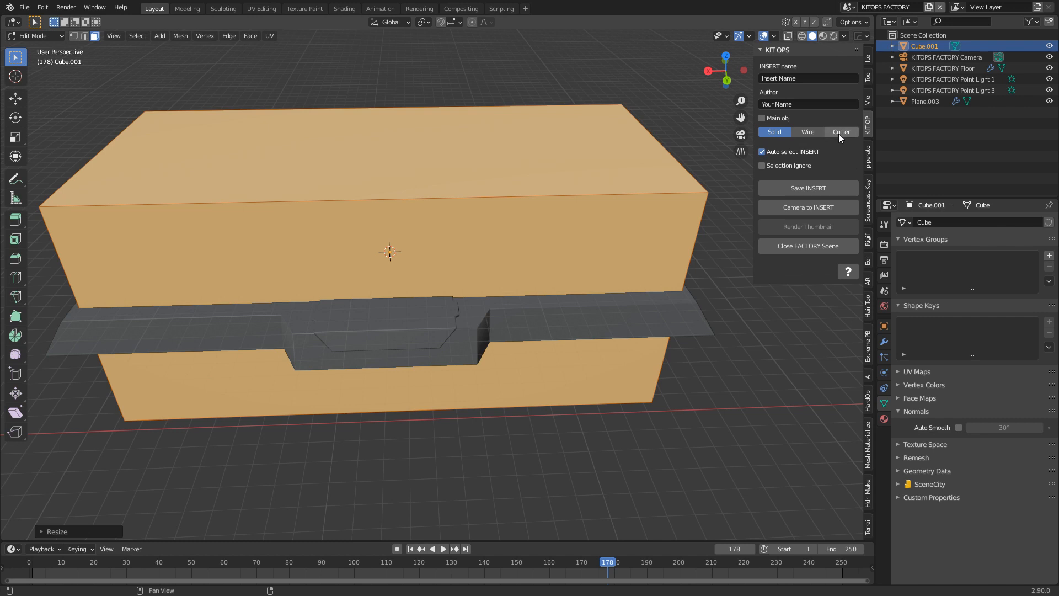
# Step: Set the box as a main-object Cutter and keep the pipe Plane.003 as Solid
pyautogui.click(840, 131)
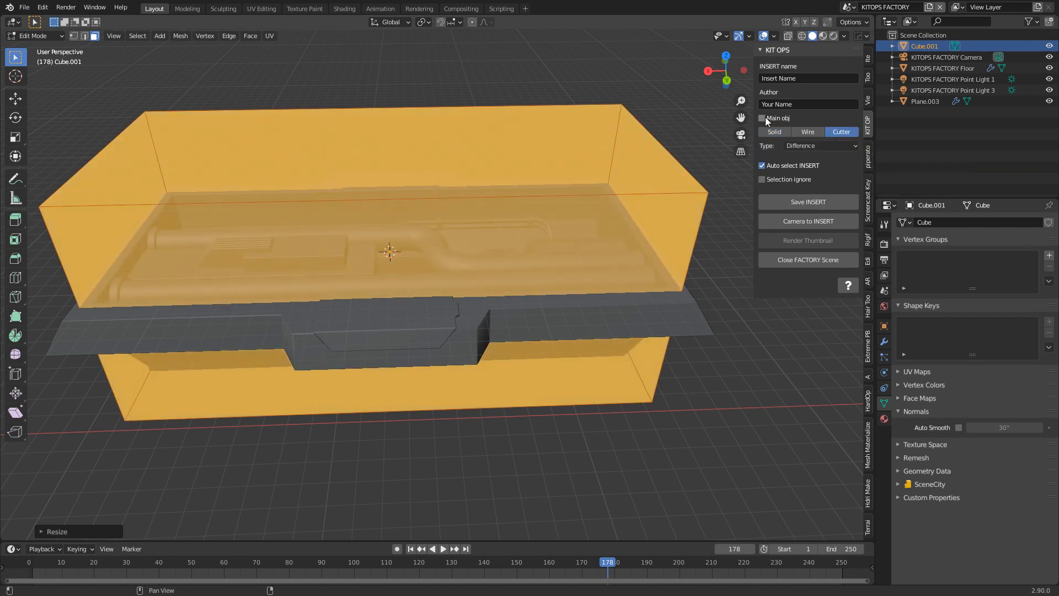
pyautogui.click(761, 118)
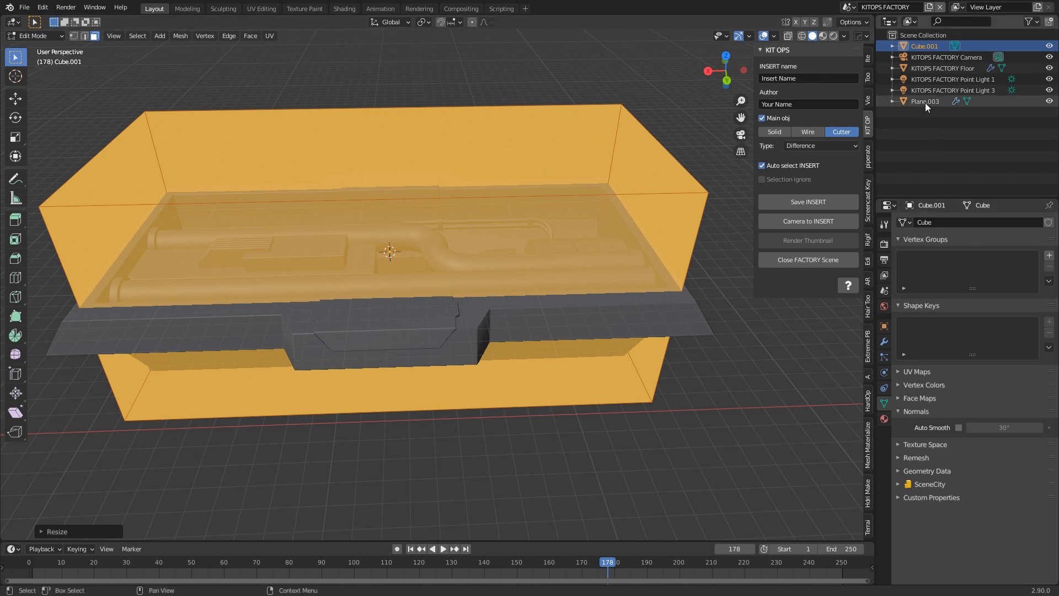
pyautogui.click(925, 100)
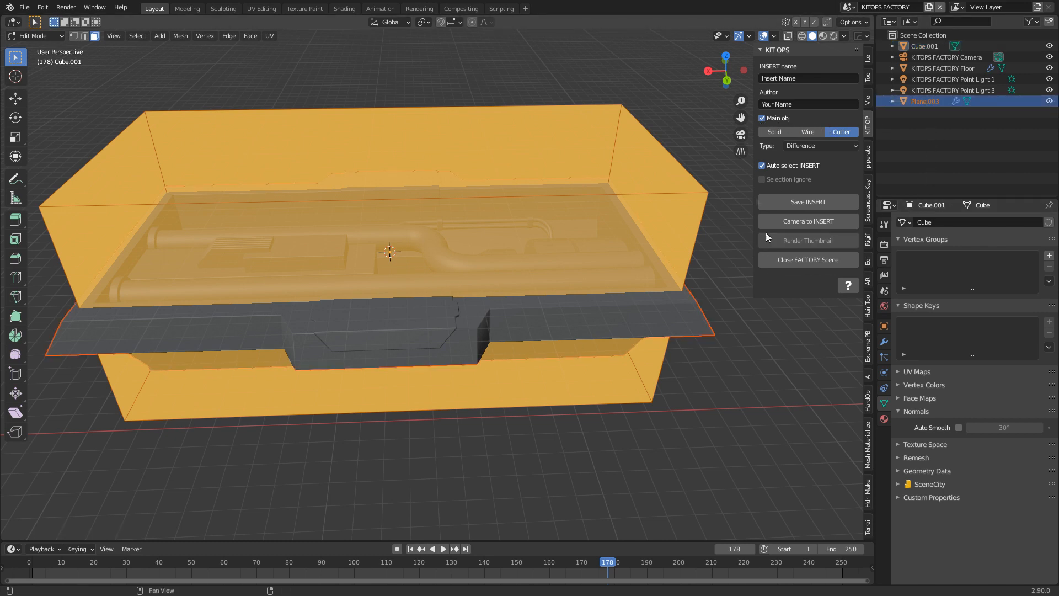
pyautogui.press('Tab')
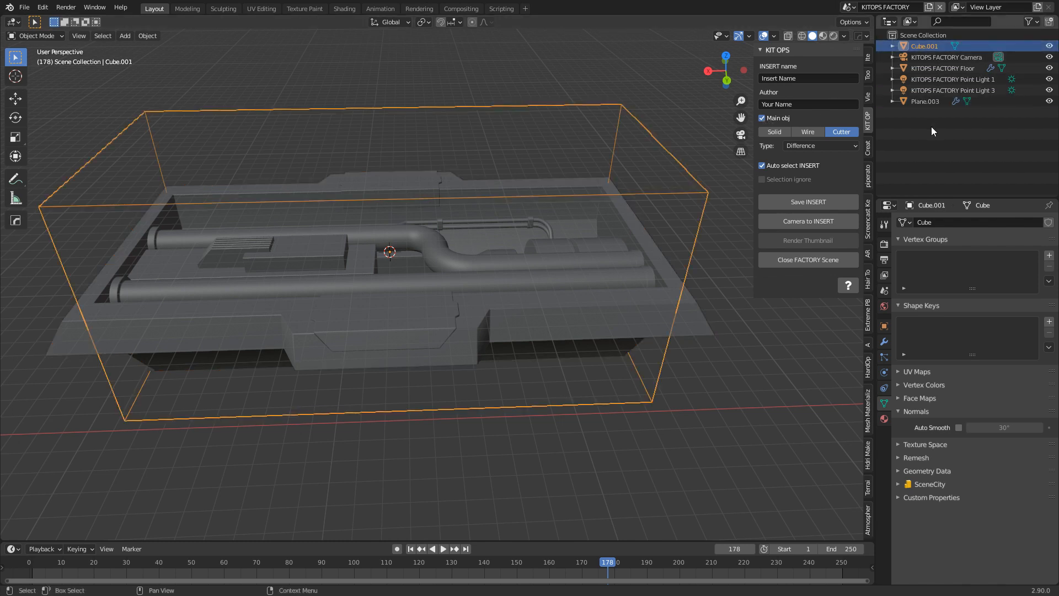
pyautogui.click(926, 101)
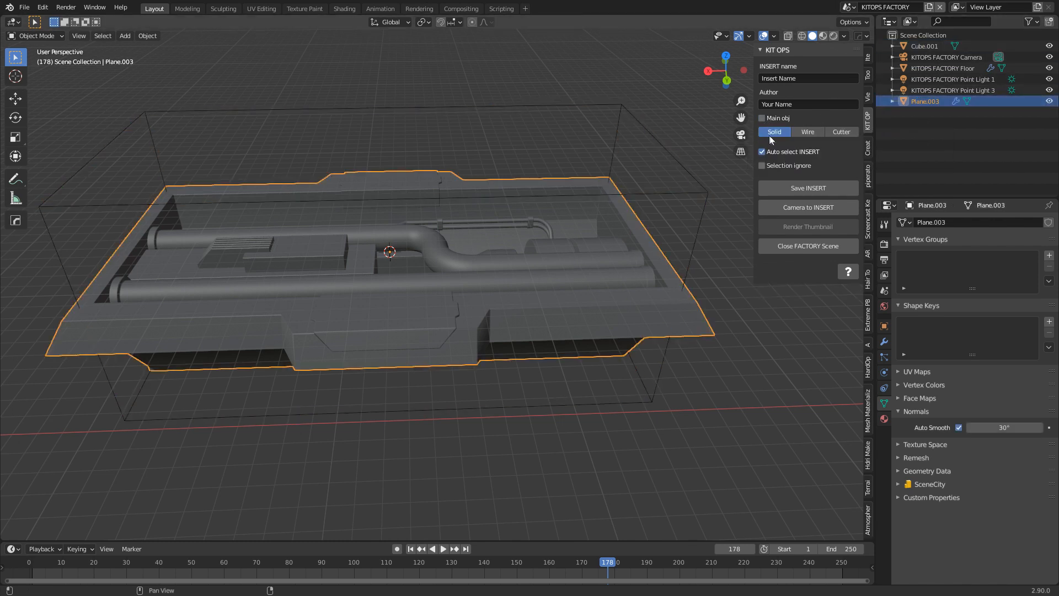
pyautogui.click(926, 45)
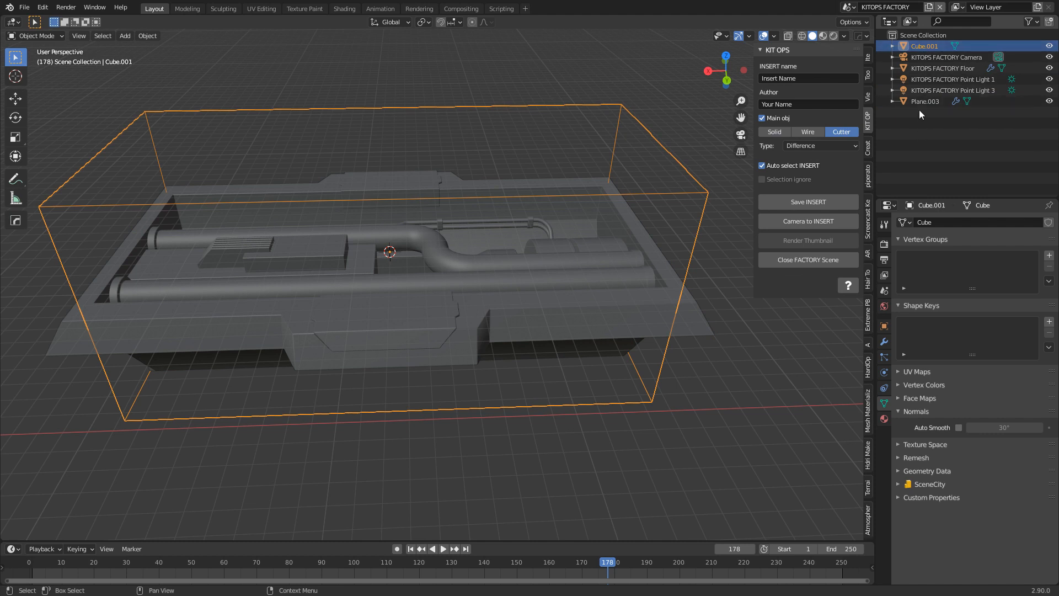
pyautogui.click(926, 100)
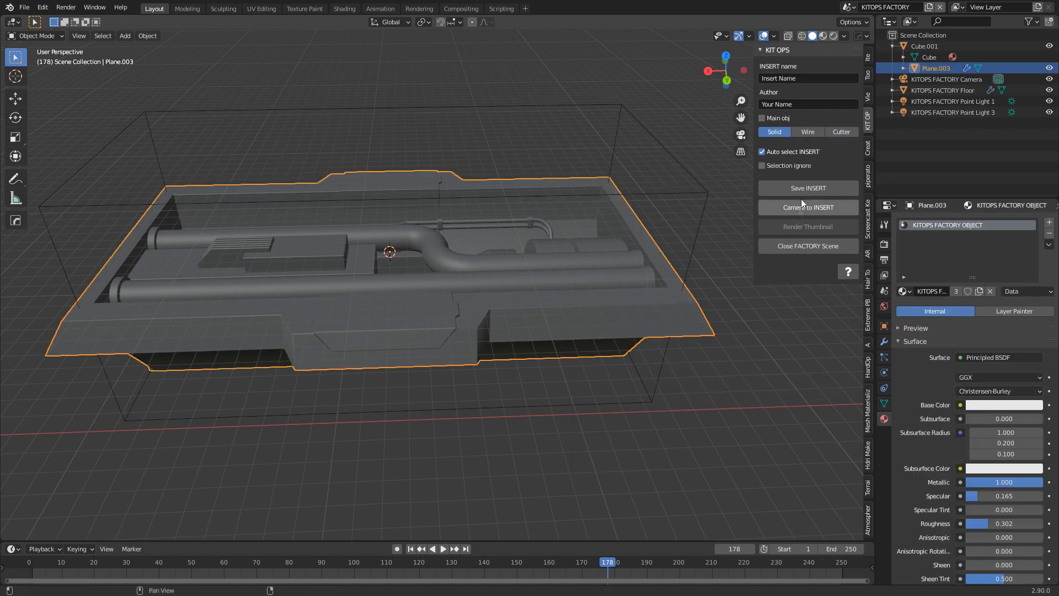
# Step: Save the pipe insert as 'InterP' in the Markom3D KIT OPS folder
pyautogui.click(807, 187)
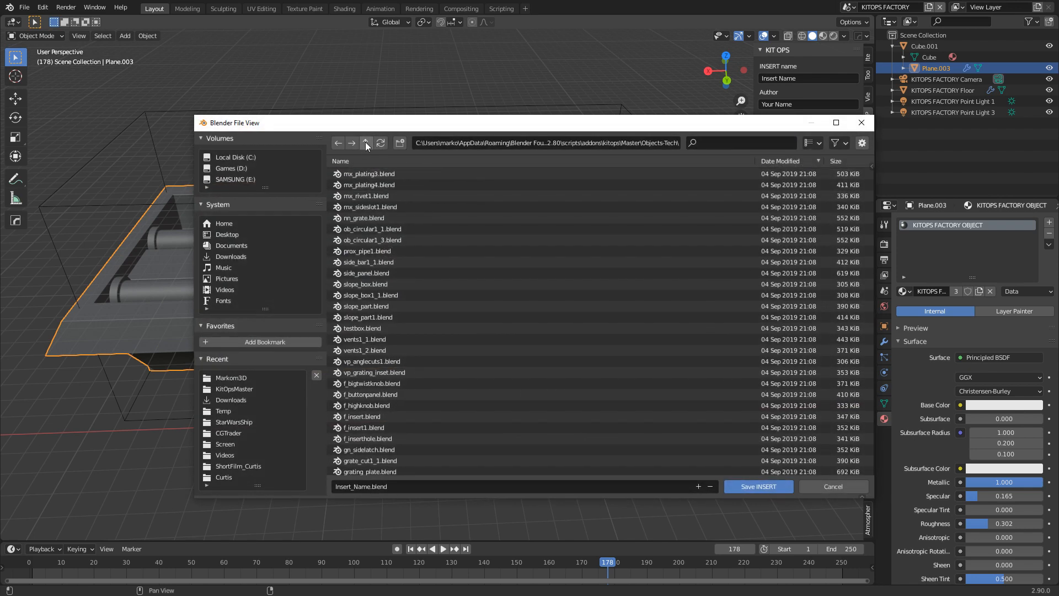
pyautogui.click(231, 377)
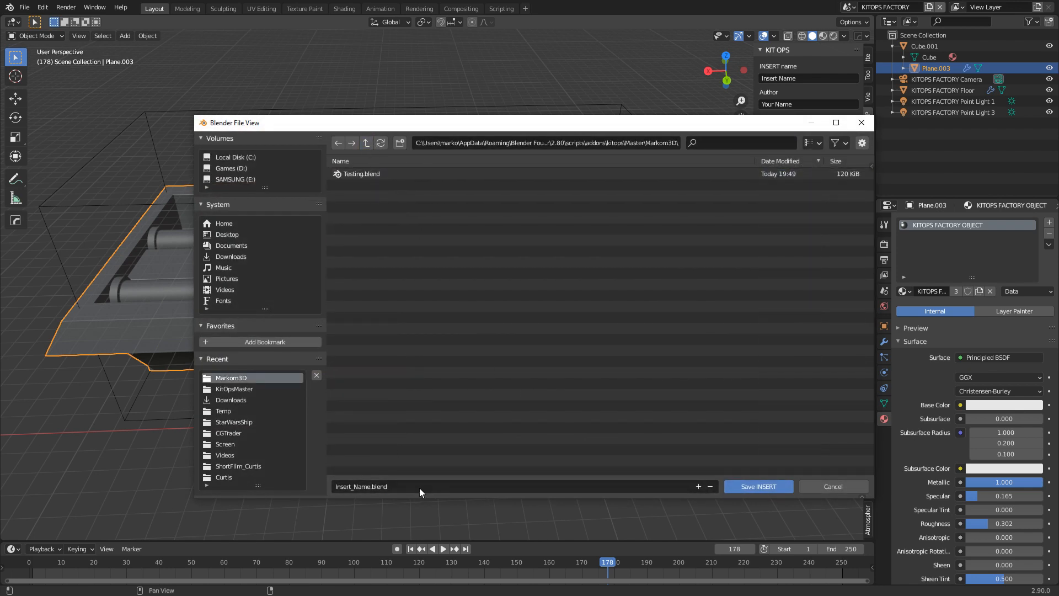
pyautogui.write('InterP')
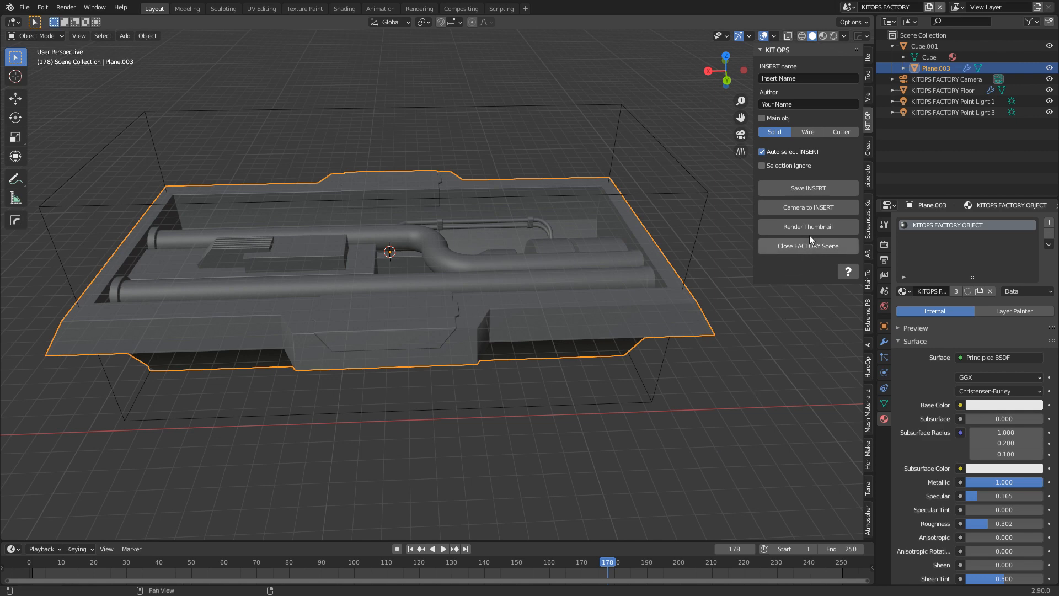
pyautogui.moveTo(583, 261)
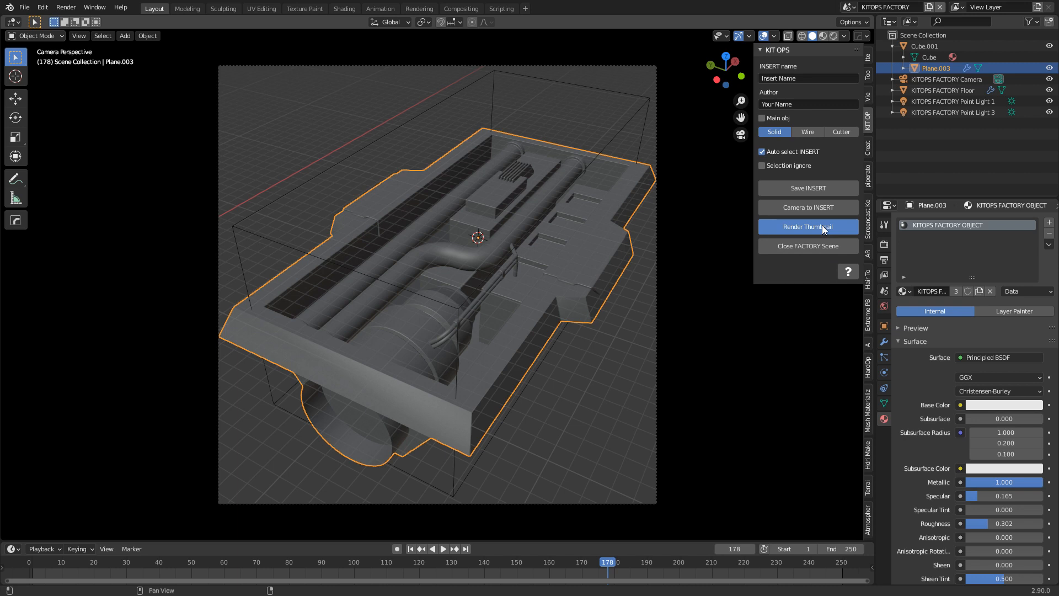
pyautogui.moveTo(795, 219)
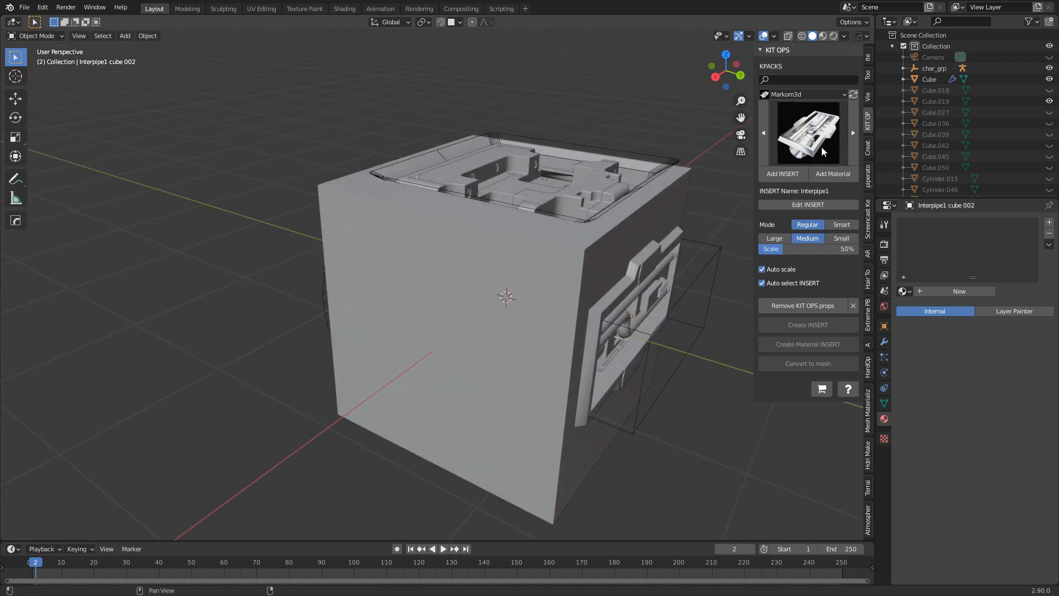
# Step: Switch the kit pack to Objects controls and choose the F Numerical input keypad
pyautogui.click(803, 94)
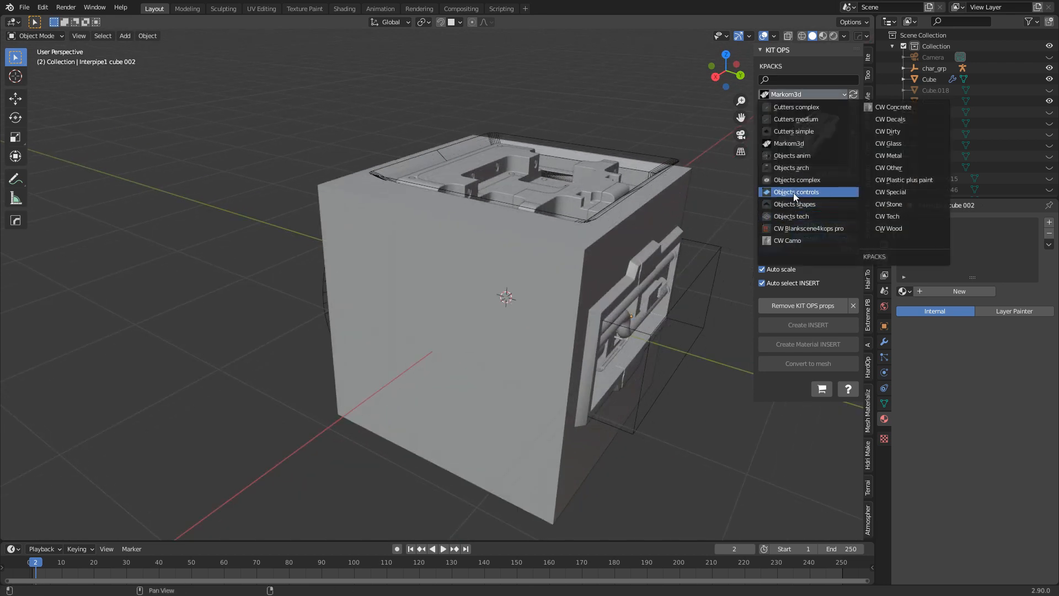
pyautogui.click(795, 191)
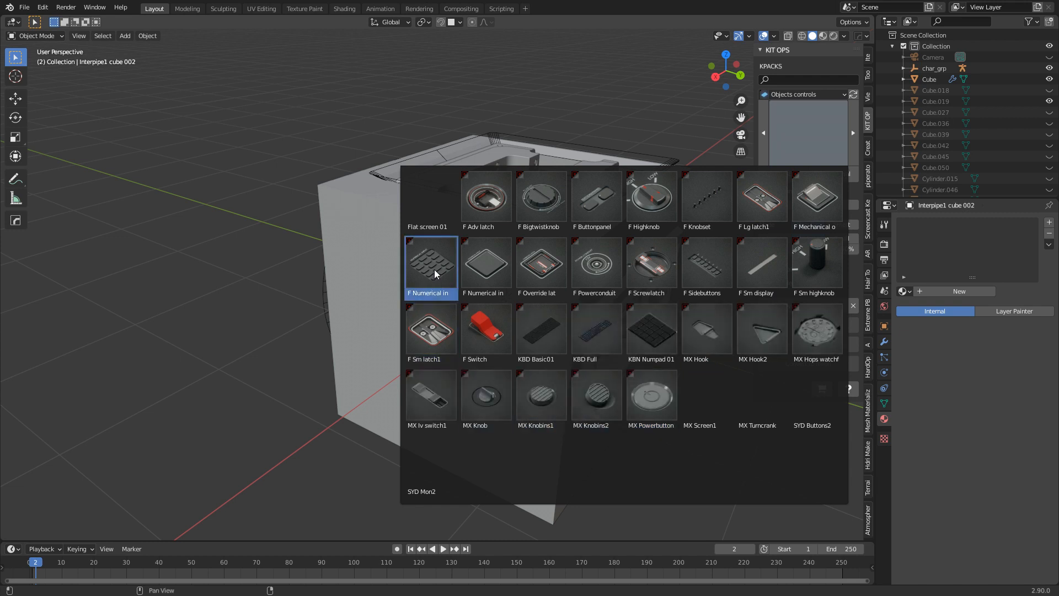
pyautogui.click(430, 264)
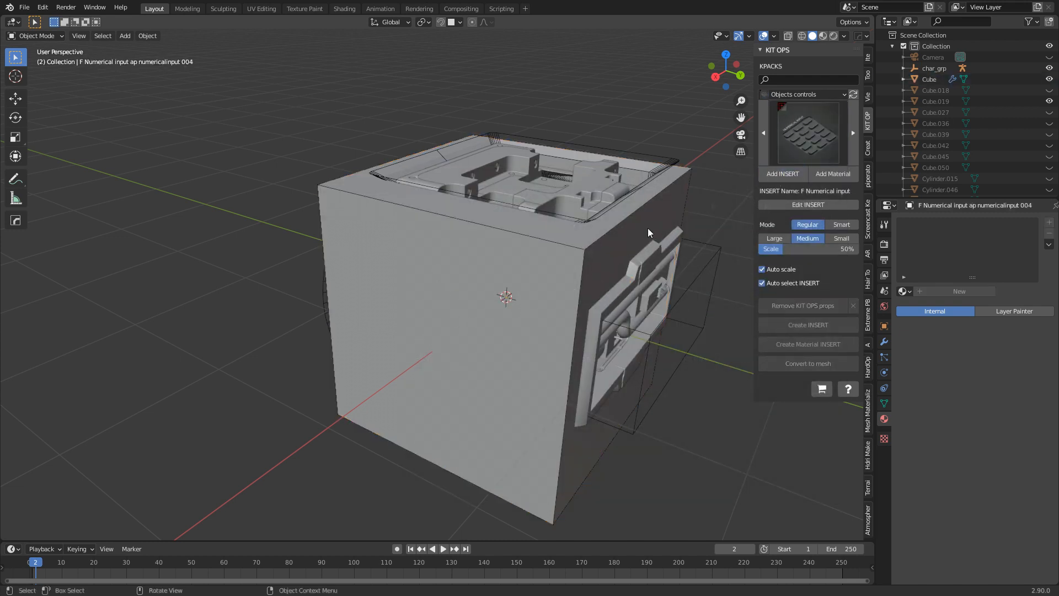